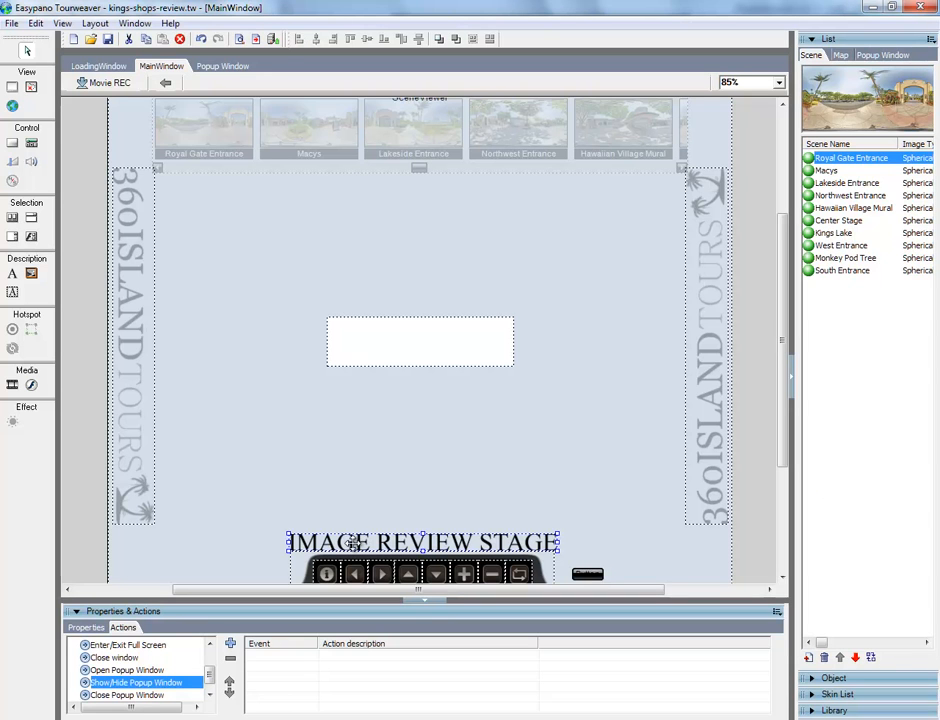
{"action": "mouse_move", "coordinate": [163, 125]}
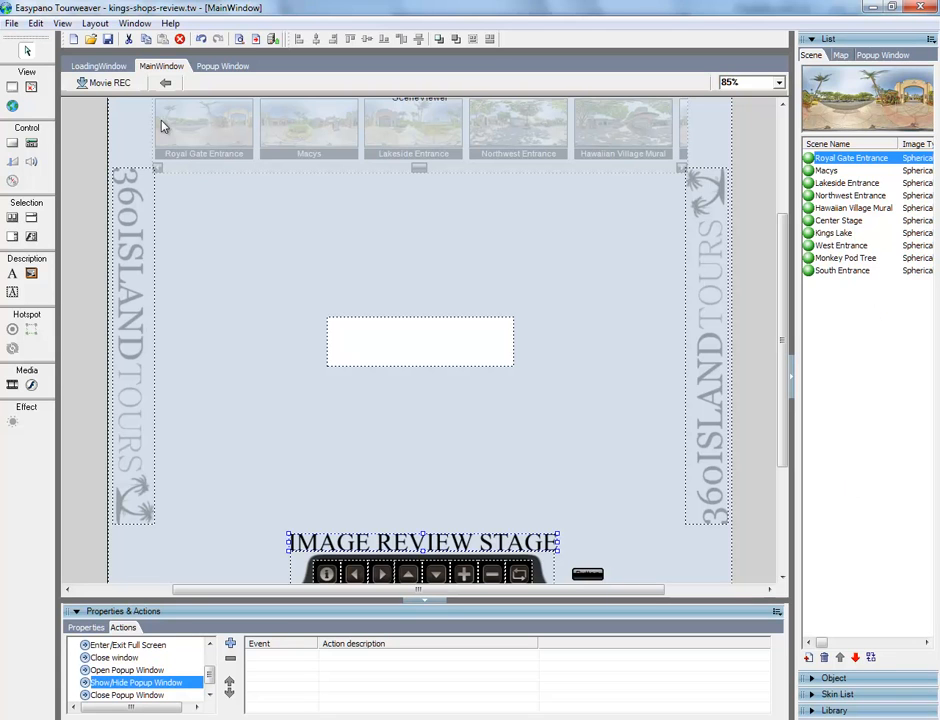
{"action": "mouse_move", "coordinate": [210, 247]}
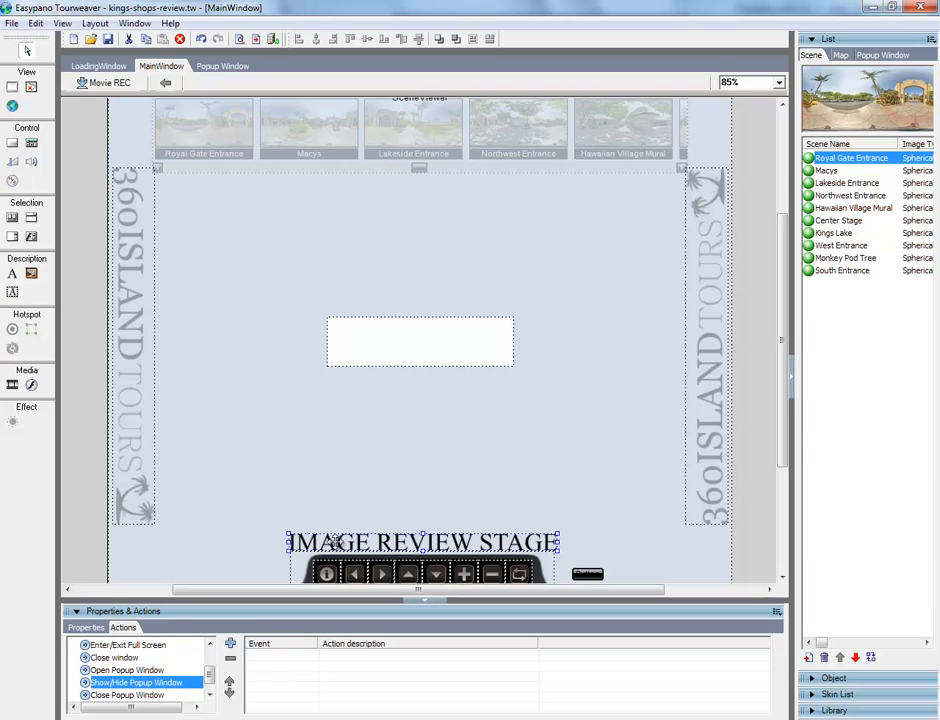
{"action": "mouse_move", "coordinate": [440, 543]}
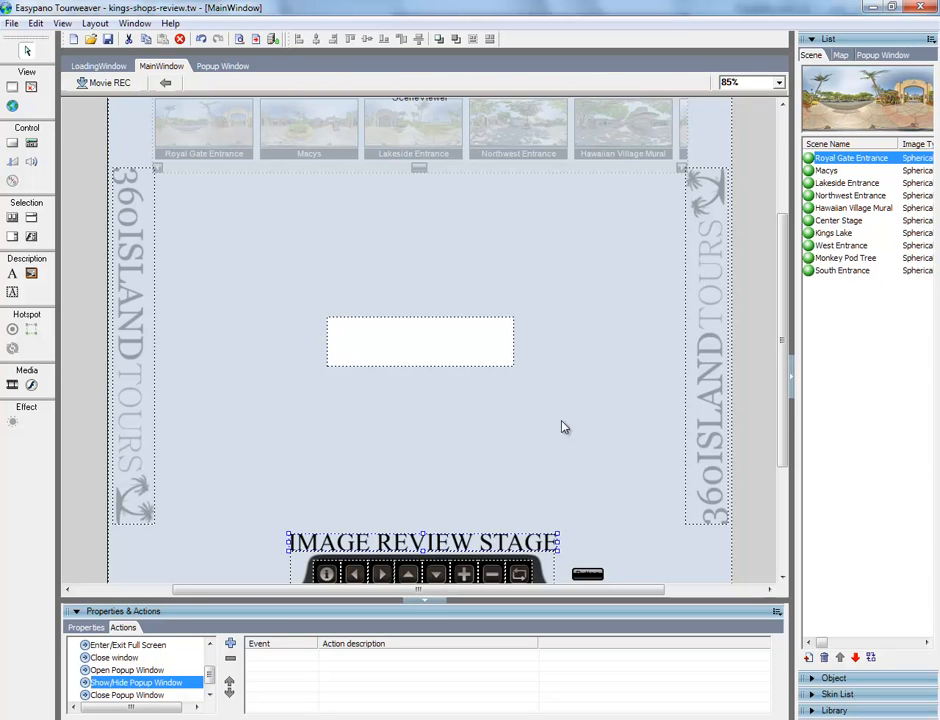
{"action": "mouse_move", "coordinate": [679, 473]}
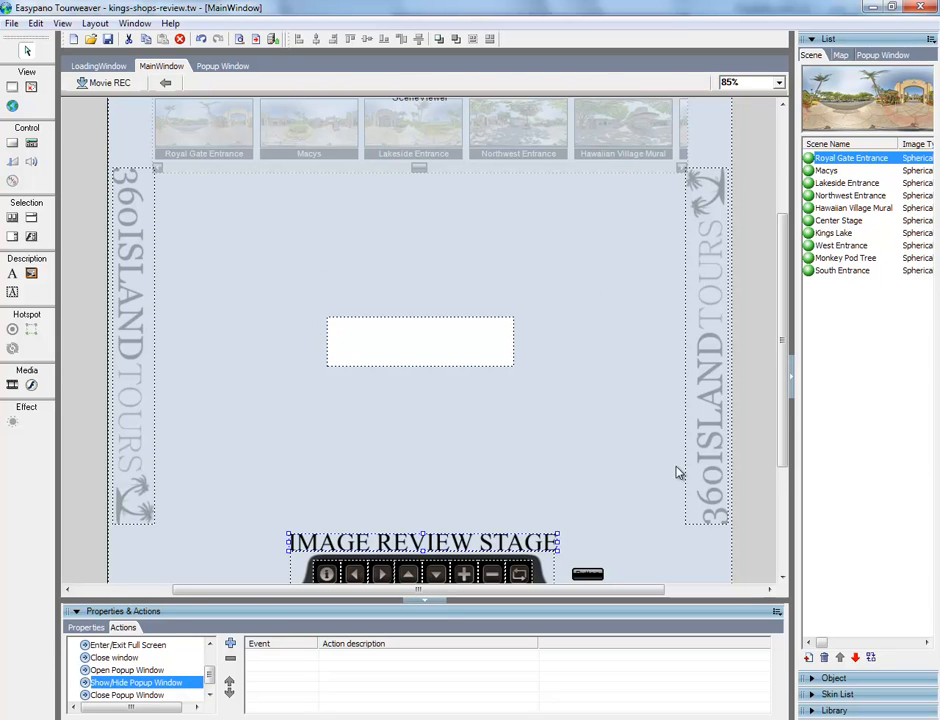
{"action": "mouse_move", "coordinate": [138, 641]}
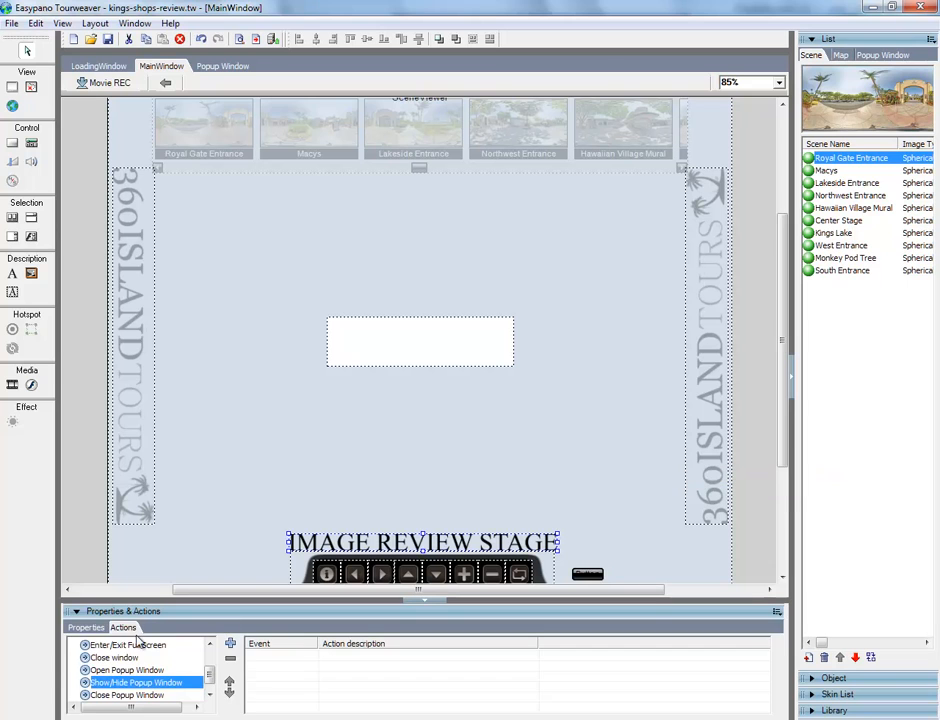
Add a popup window named video-1 and begin setting its position (X 300, Y 200).
{"action": "left_click", "coordinate": [881, 55]}
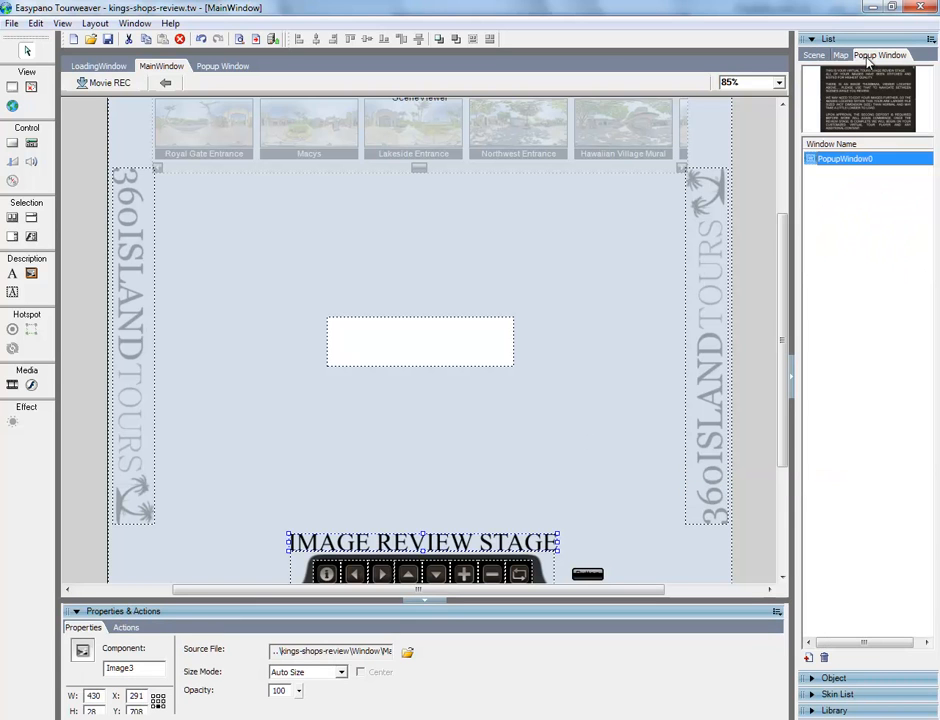
{"action": "mouse_move", "coordinate": [888, 60]}
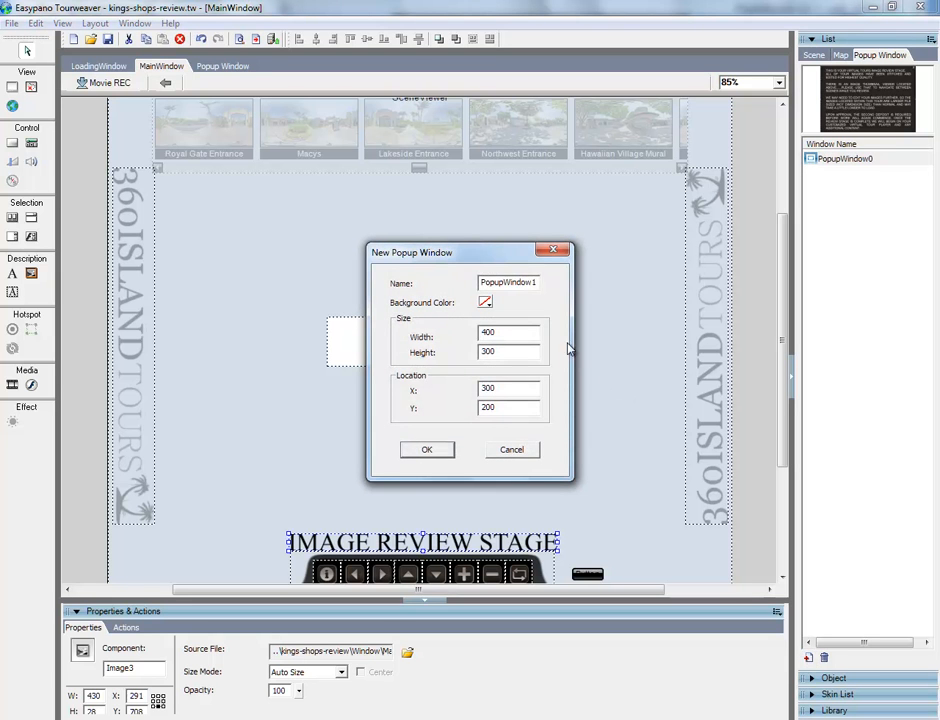
{"action": "double_click", "coordinate": [510, 282]}
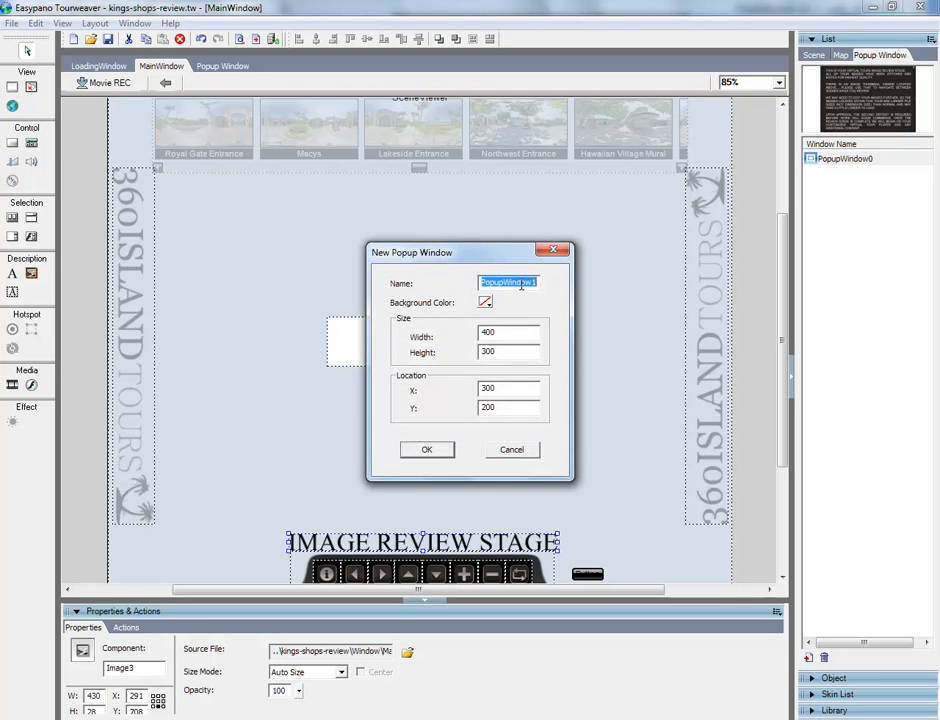
{"action": "type", "text": "video-1"}
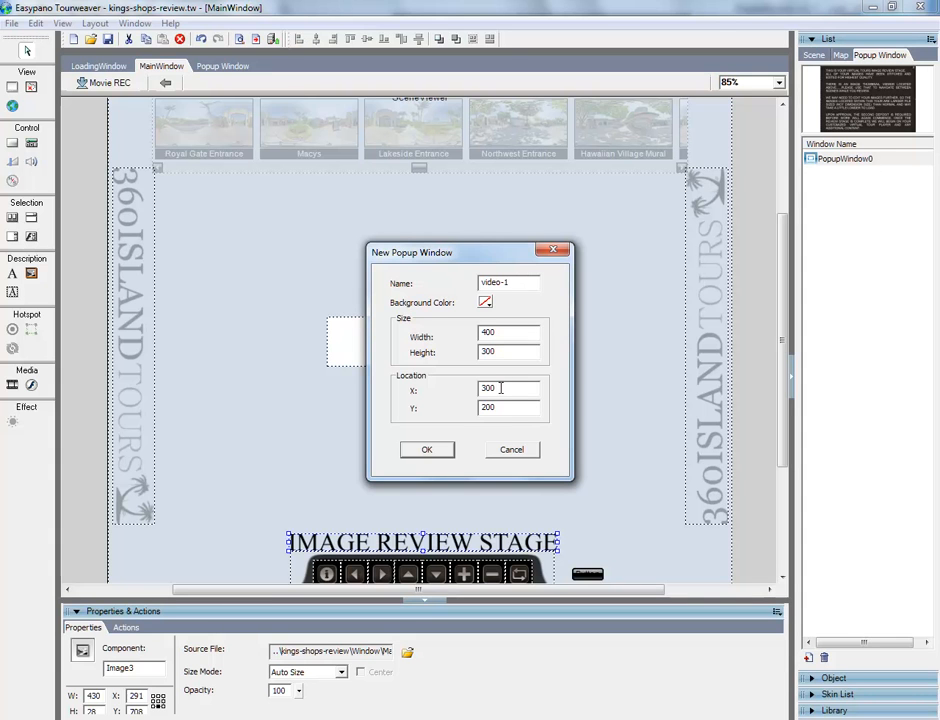
{"action": "left_click", "coordinate": [426, 449]}
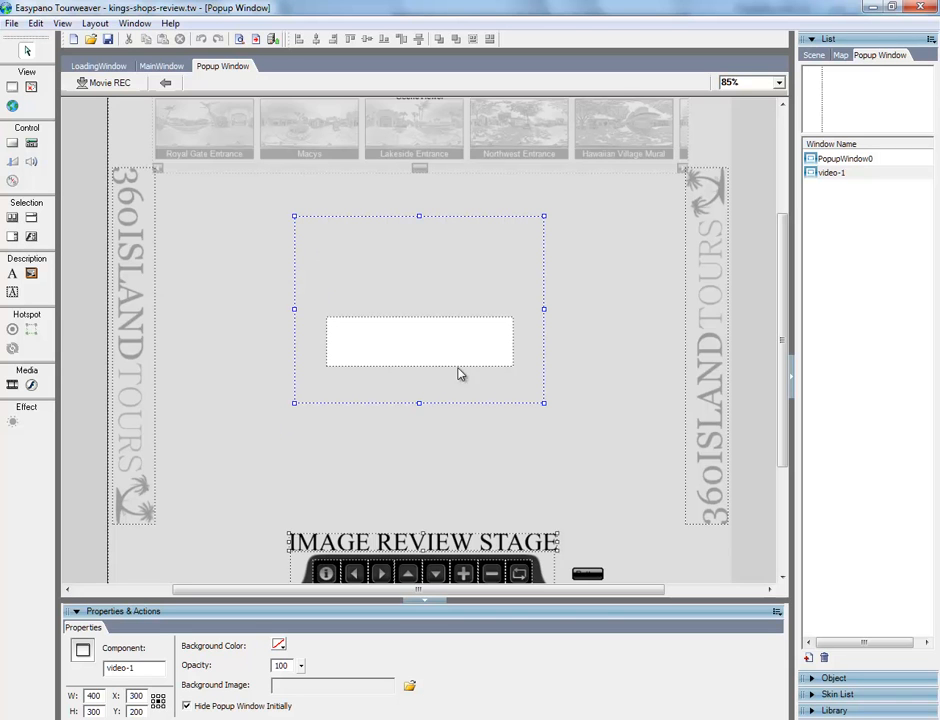
{"action": "mouse_move", "coordinate": [308, 289]}
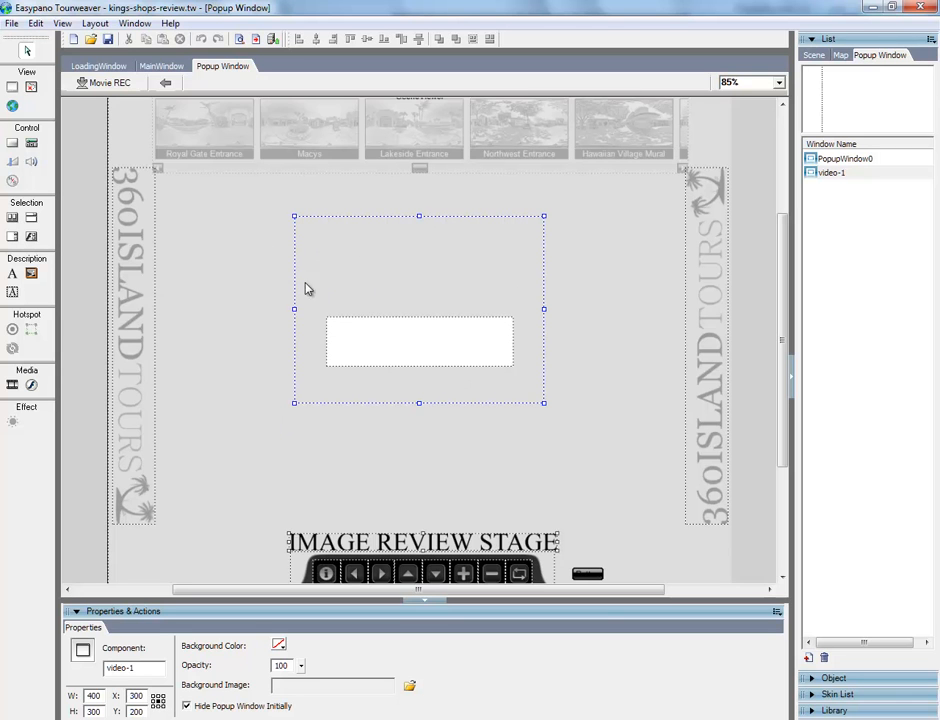
{"action": "mouse_move", "coordinate": [518, 238]}
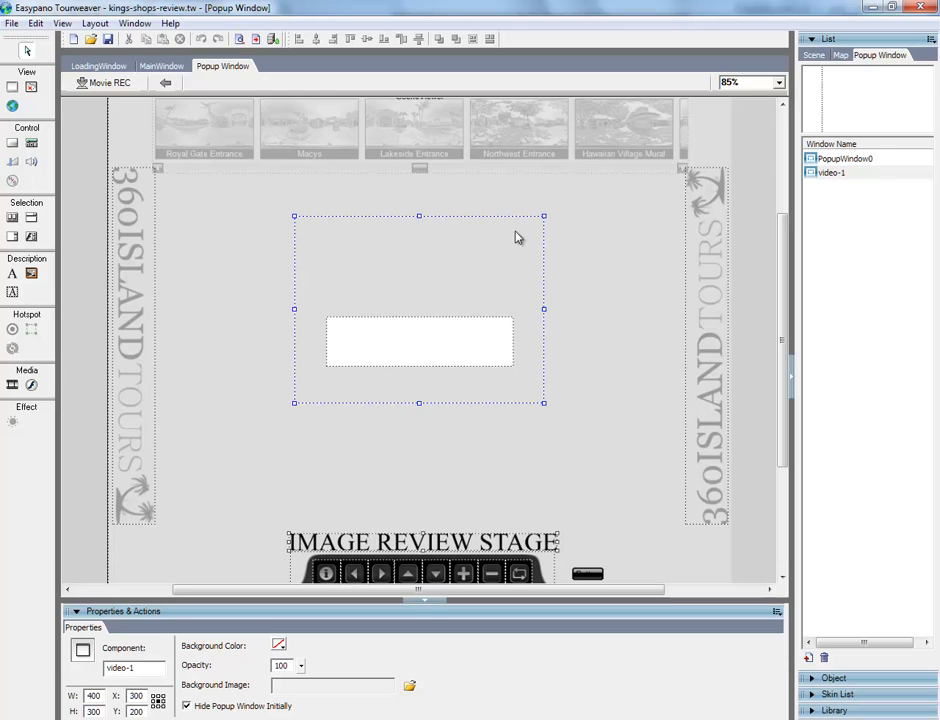
{"action": "mouse_move", "coordinate": [326, 272]}
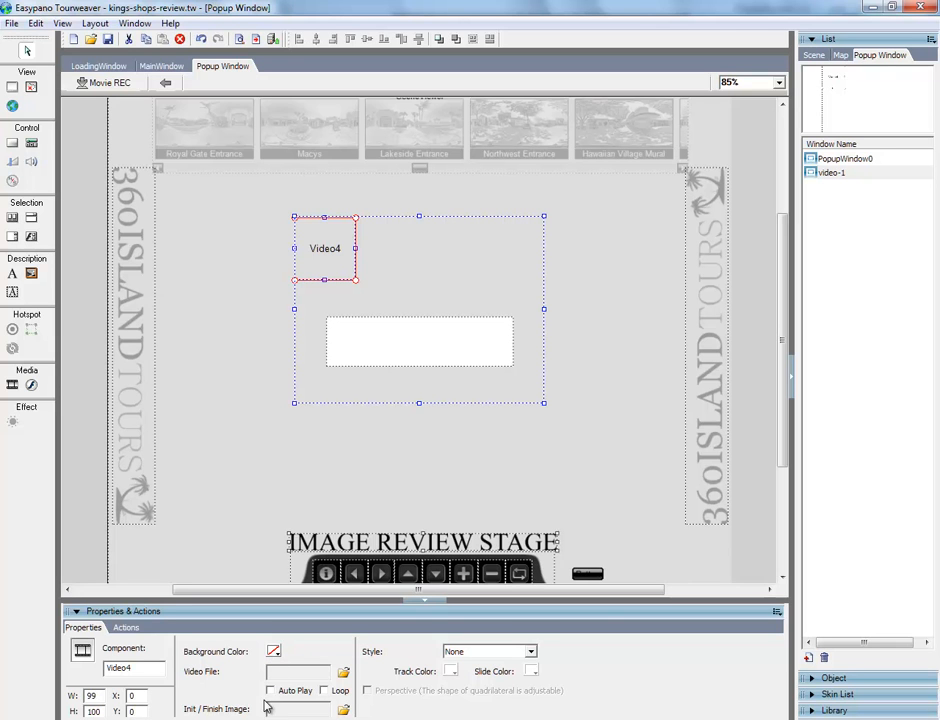
Enable Auto Play on the video component and load a video from the videos library.
{"action": "left_click", "coordinate": [270, 691]}
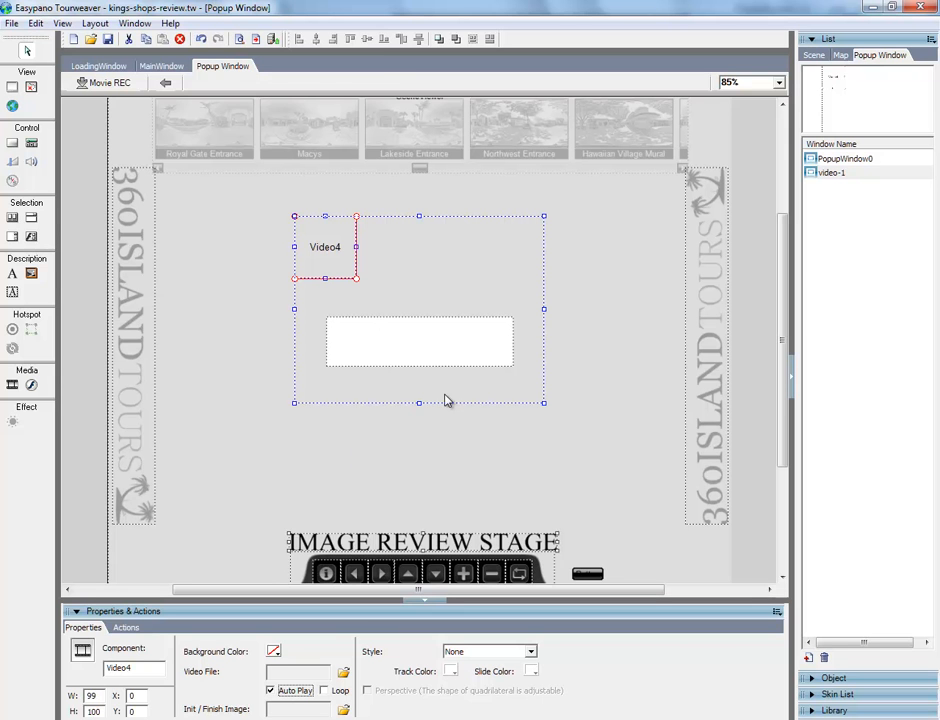
{"action": "left_click", "coordinate": [343, 673]}
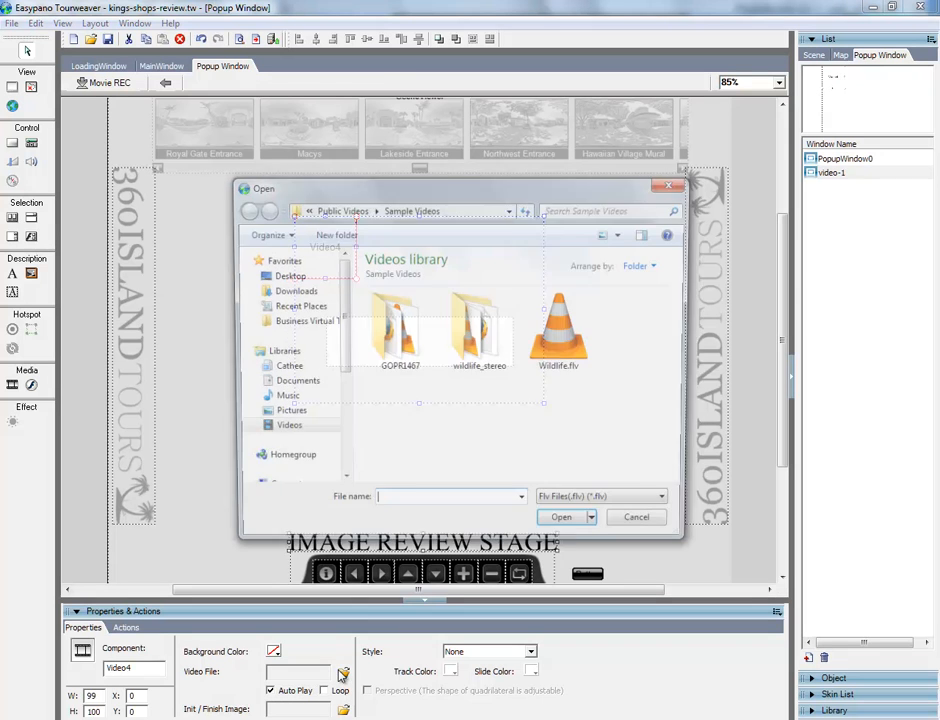
{"action": "left_click", "coordinate": [561, 517]}
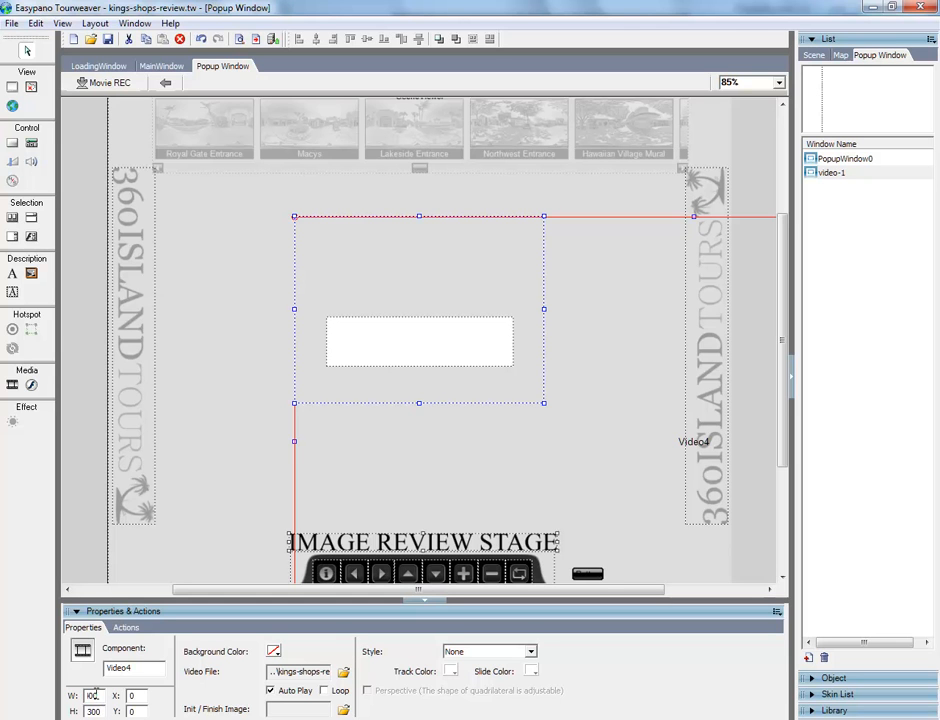
Apply the 400×300 size to Video4, then return to the MainWindow layout.
{"action": "left_click", "coordinate": [135, 668]}
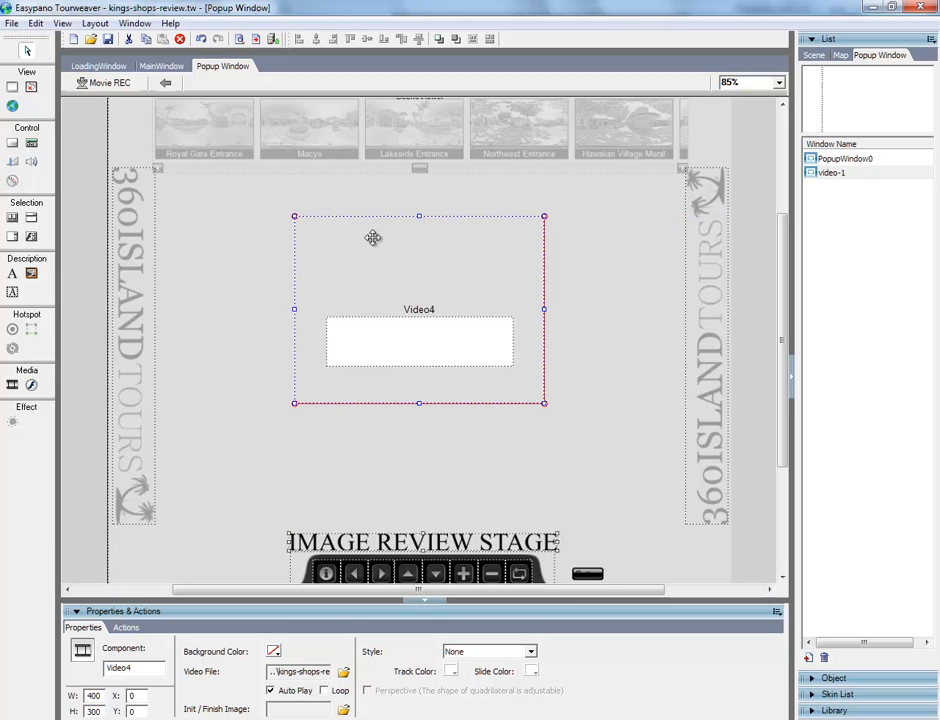
{"action": "mouse_move", "coordinate": [386, 211]}
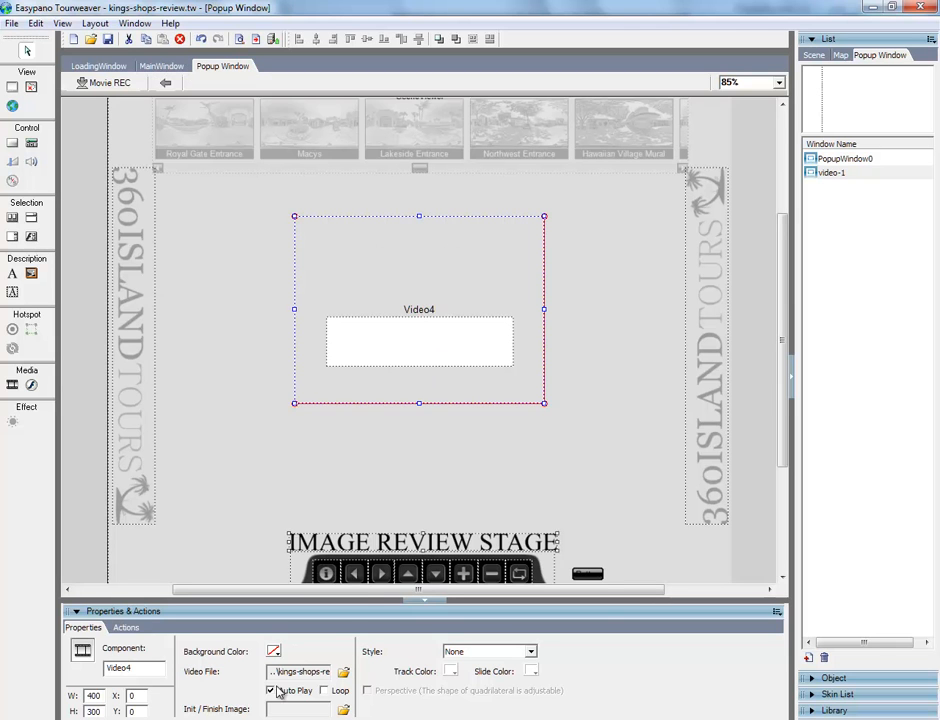
{"action": "mouse_move", "coordinate": [356, 624]}
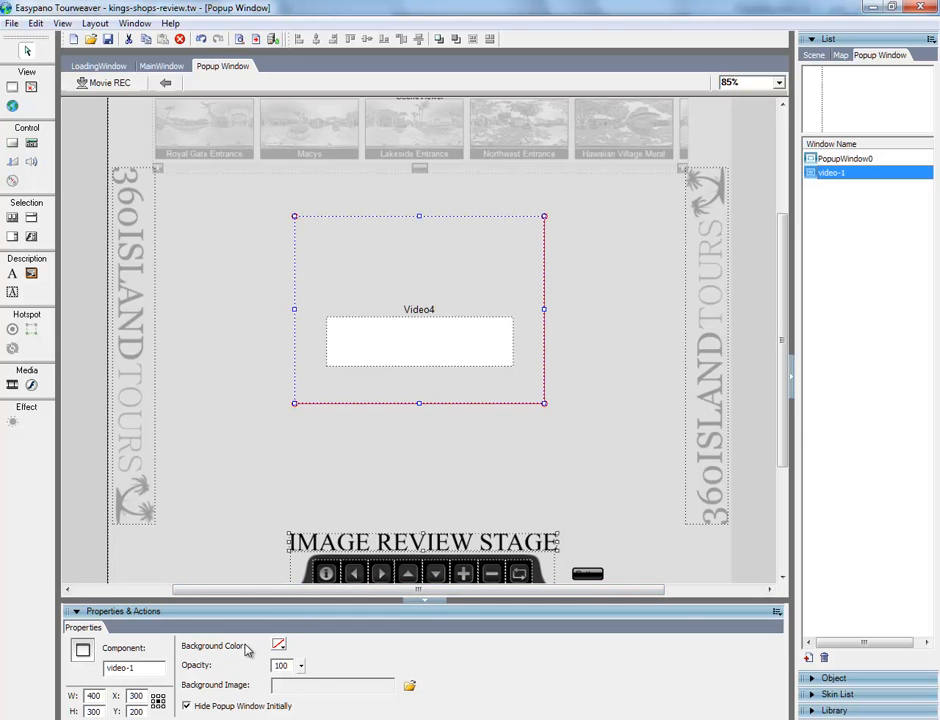
{"action": "left_click", "coordinate": [161, 65]}
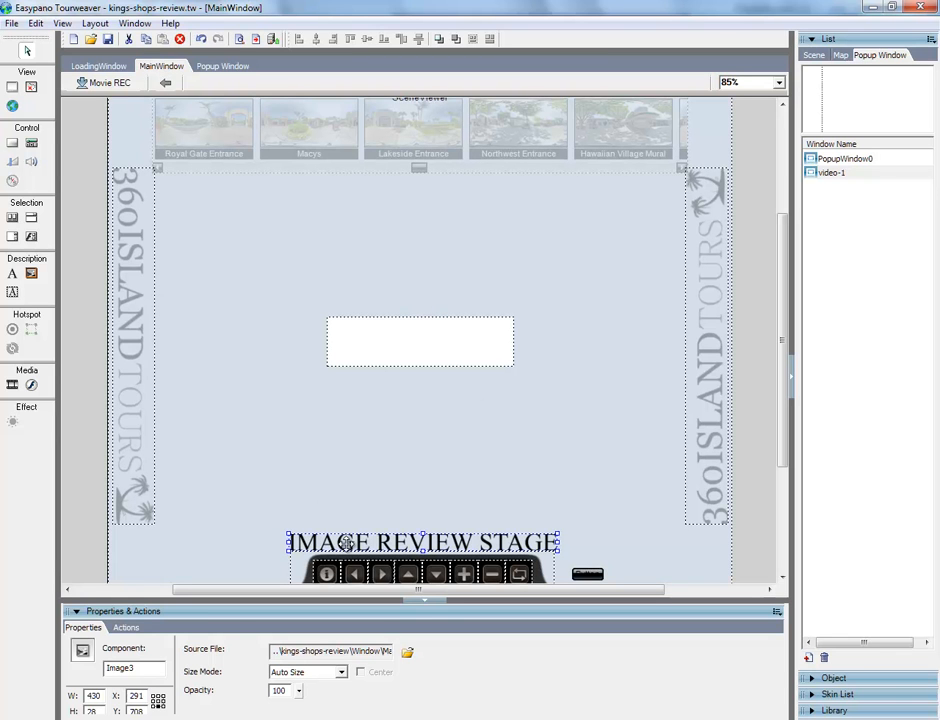
Open the IMAGE REVIEW STAGE image's Actions and highlight Show/Hide Popup Window.
{"action": "left_click", "coordinate": [125, 627]}
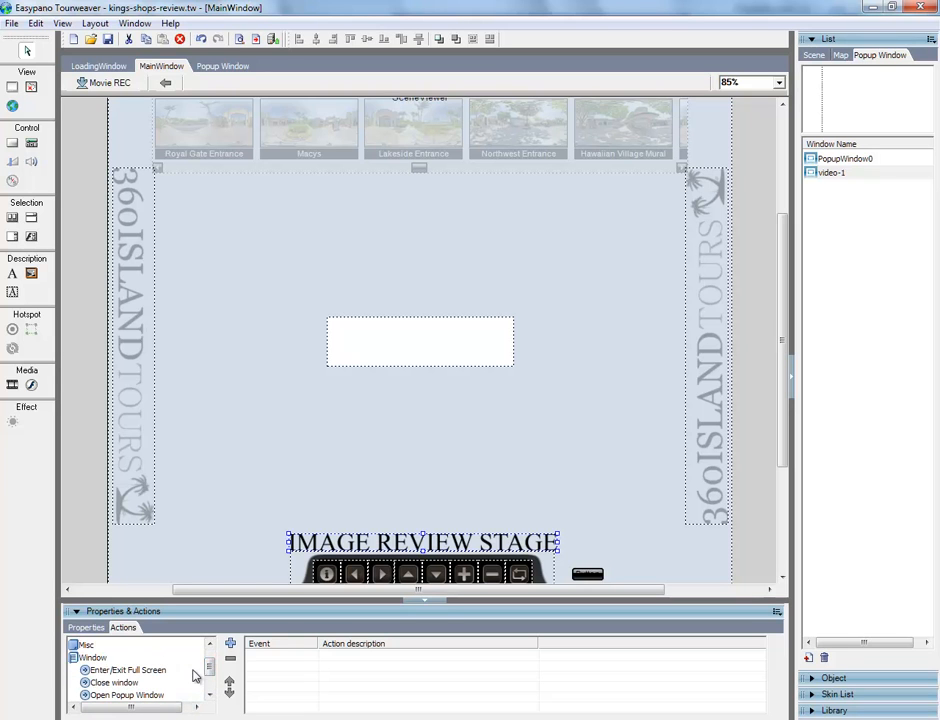
{"action": "left_click", "coordinate": [135, 694]}
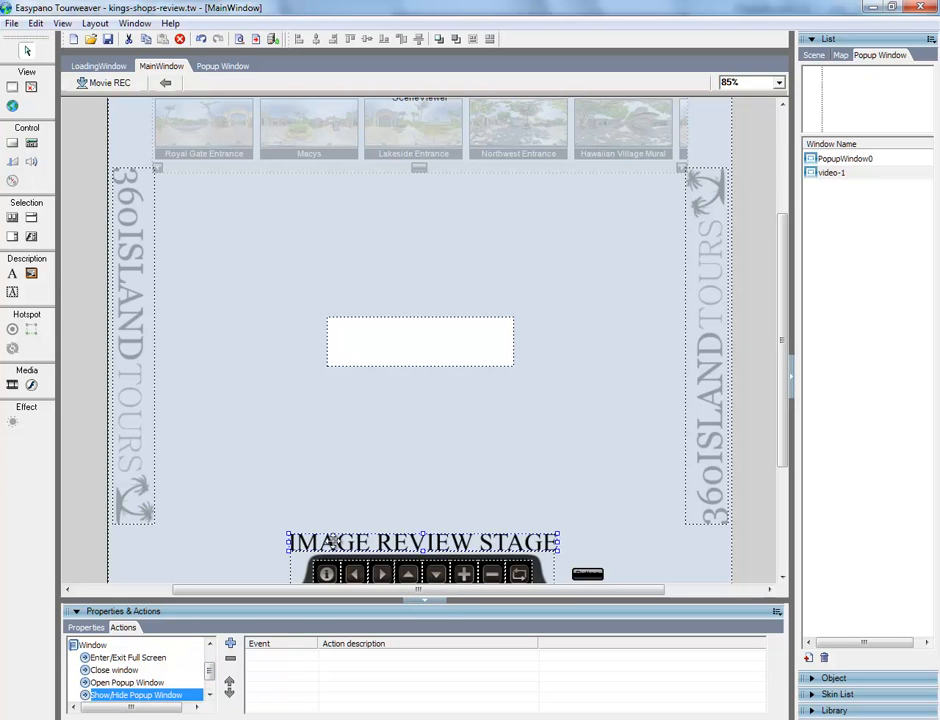
{"action": "mouse_move", "coordinate": [310, 540]}
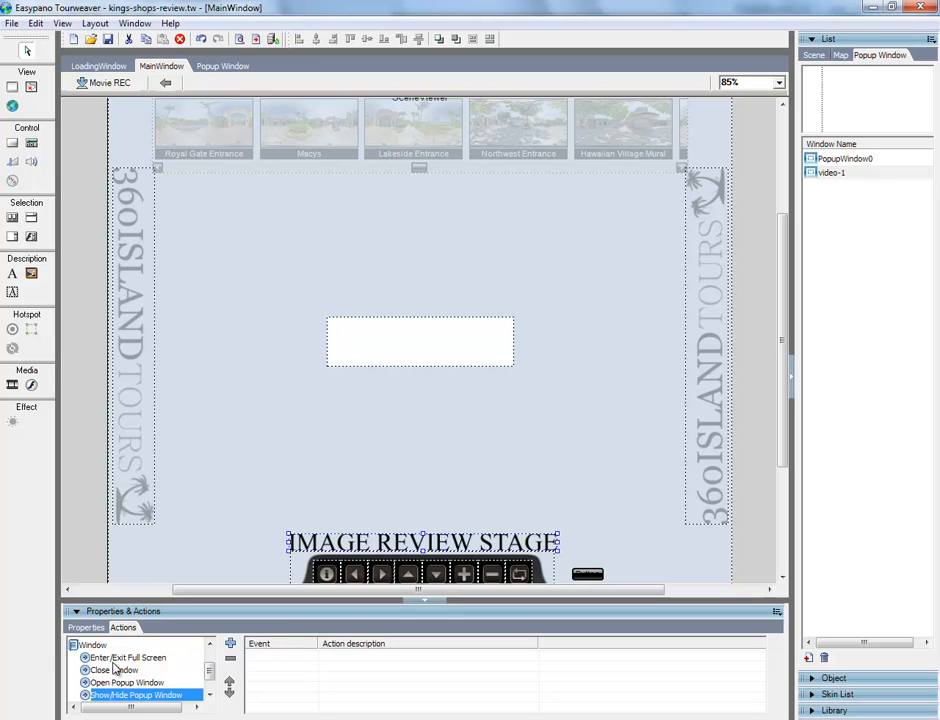
Add a Show/Hide Popup Window action targeting video-1 with a Fly transition.
{"action": "double_click", "coordinate": [135, 694]}
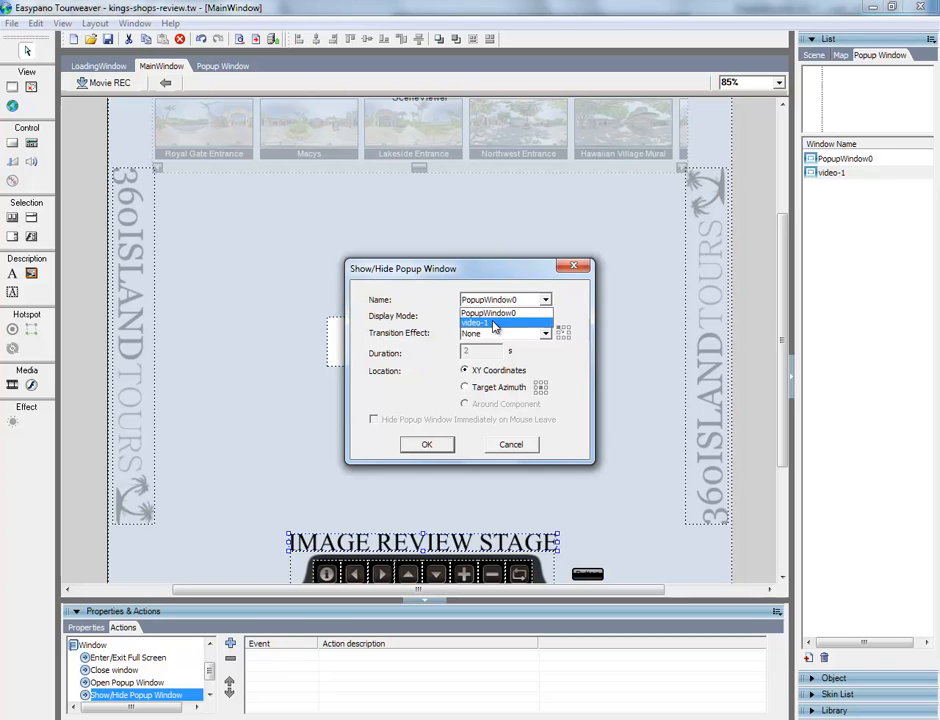
{"action": "left_click", "coordinate": [476, 322]}
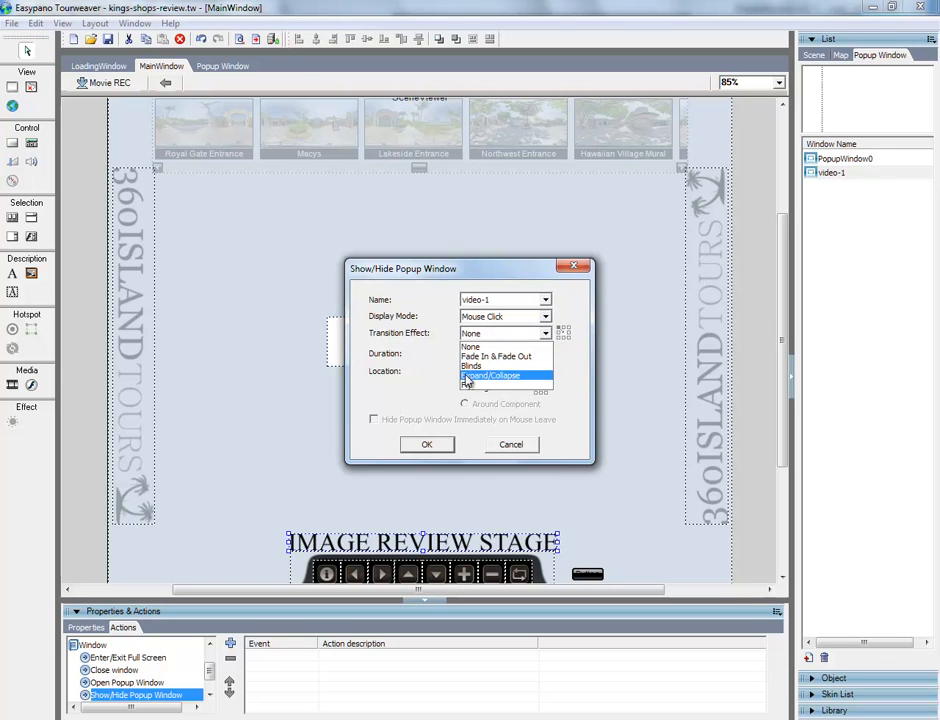
{"action": "left_click", "coordinate": [490, 375]}
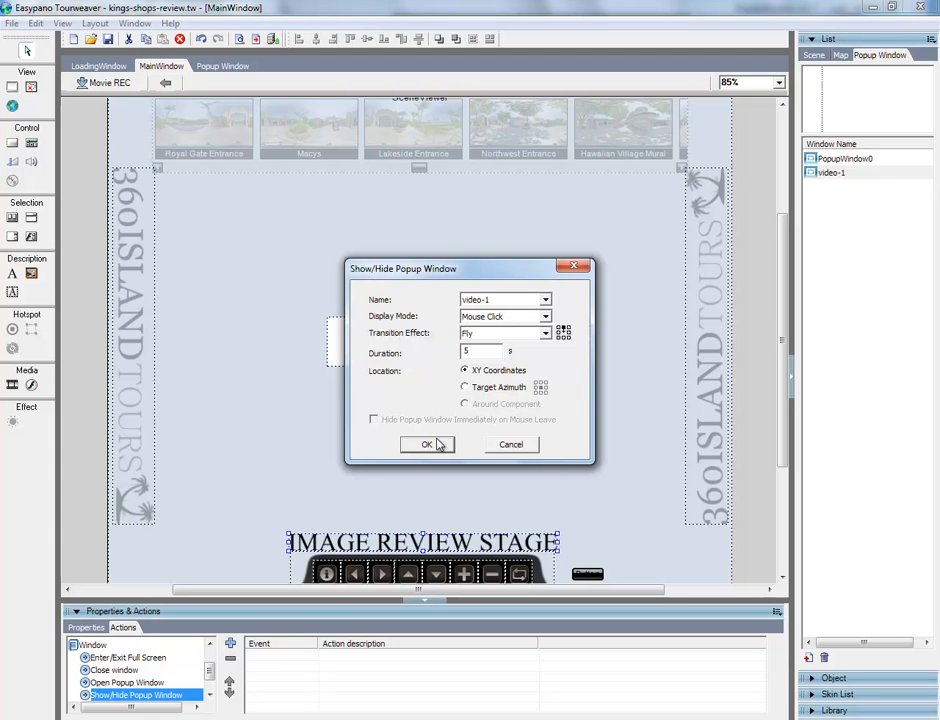
{"action": "left_click", "coordinate": [426, 444]}
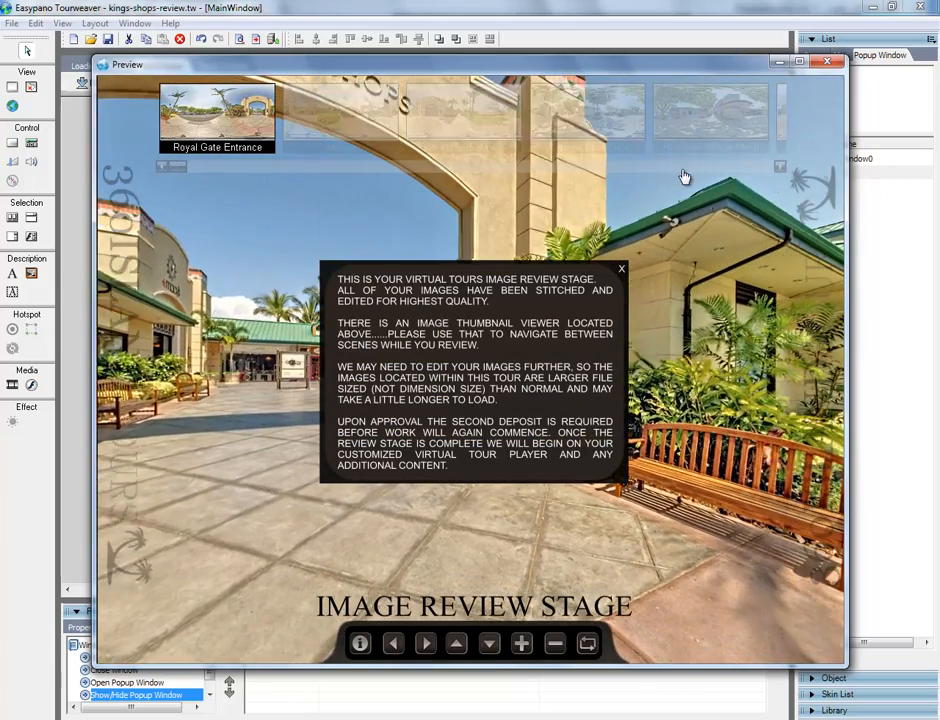
Preview the tour to test clicking the IMAGE REVIEW STAGE image.
{"action": "left_click", "coordinate": [800, 61]}
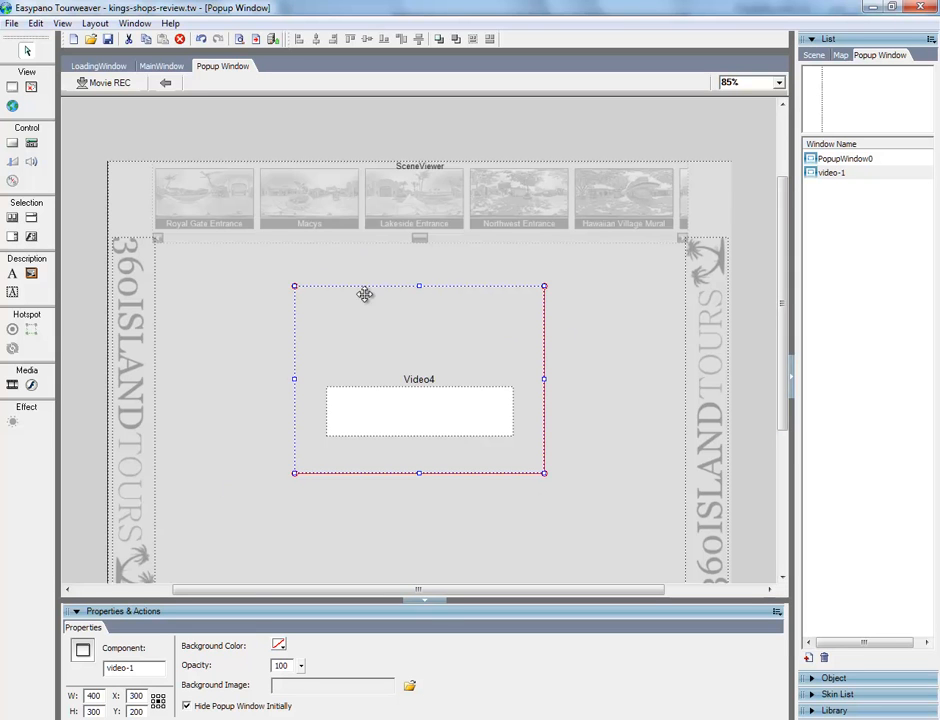
{"action": "mouse_move", "coordinate": [322, 253]}
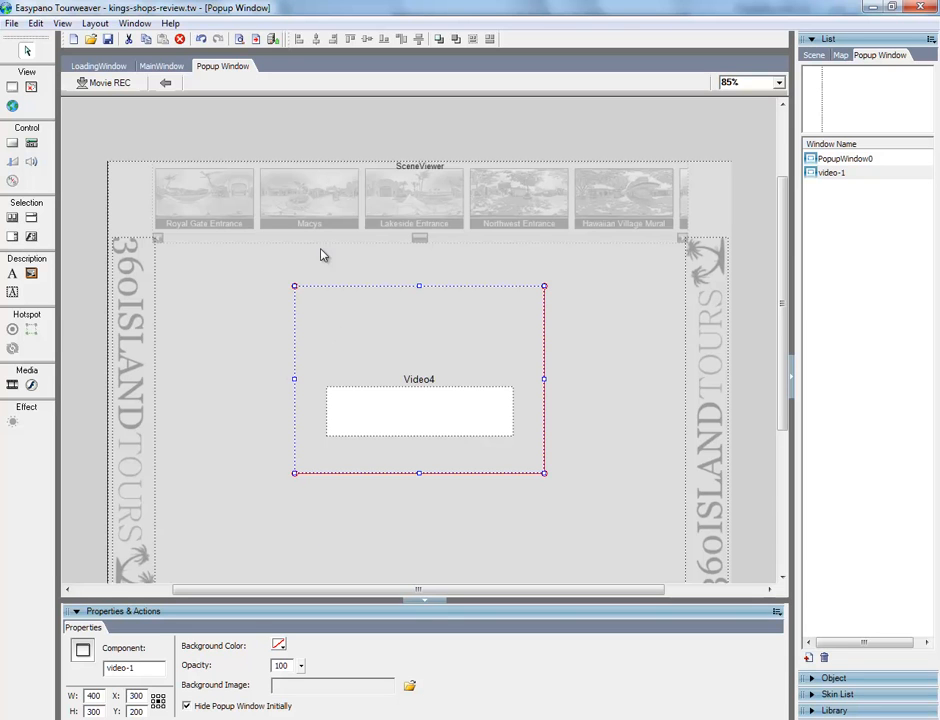
{"action": "mouse_move", "coordinate": [498, 190]}
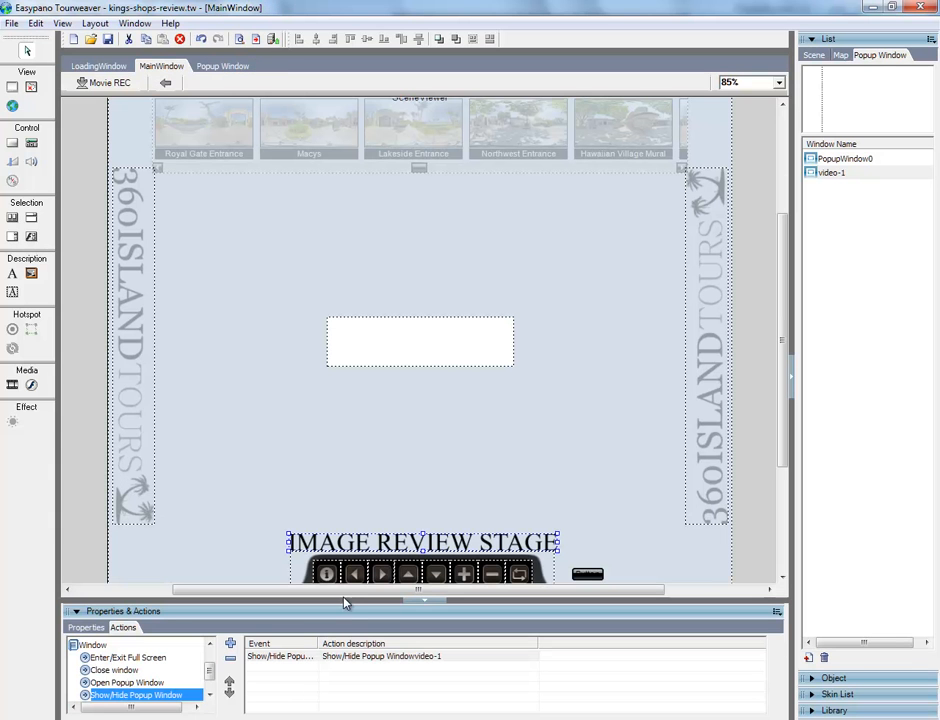
Reopen the image's video-1 show/hide action and pick a different transition effect.
{"action": "double_click", "coordinate": [280, 656]}
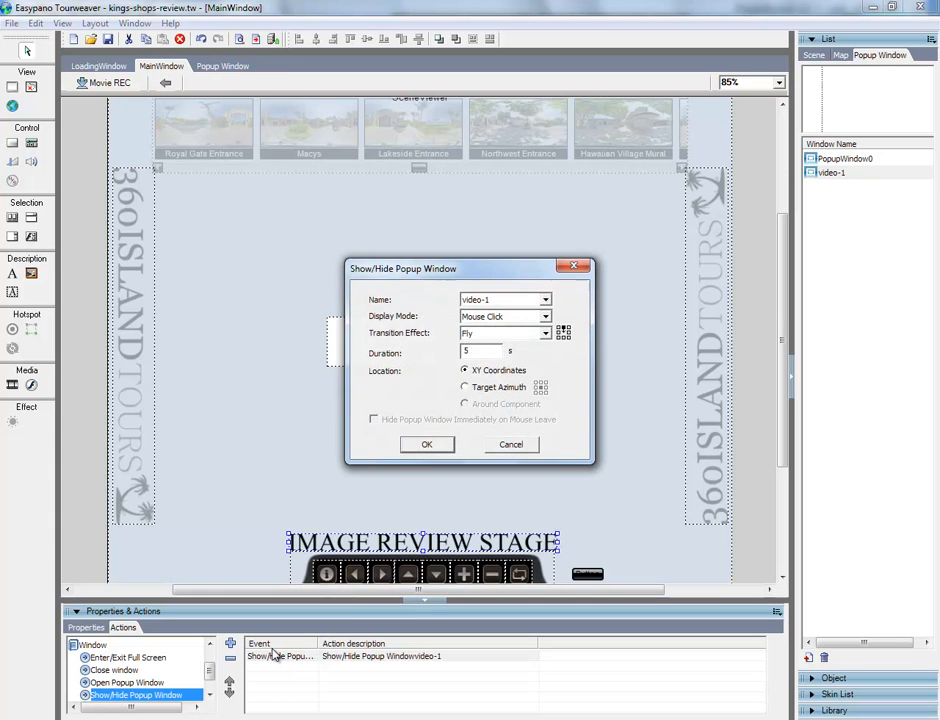
{"action": "left_click", "coordinate": [545, 333]}
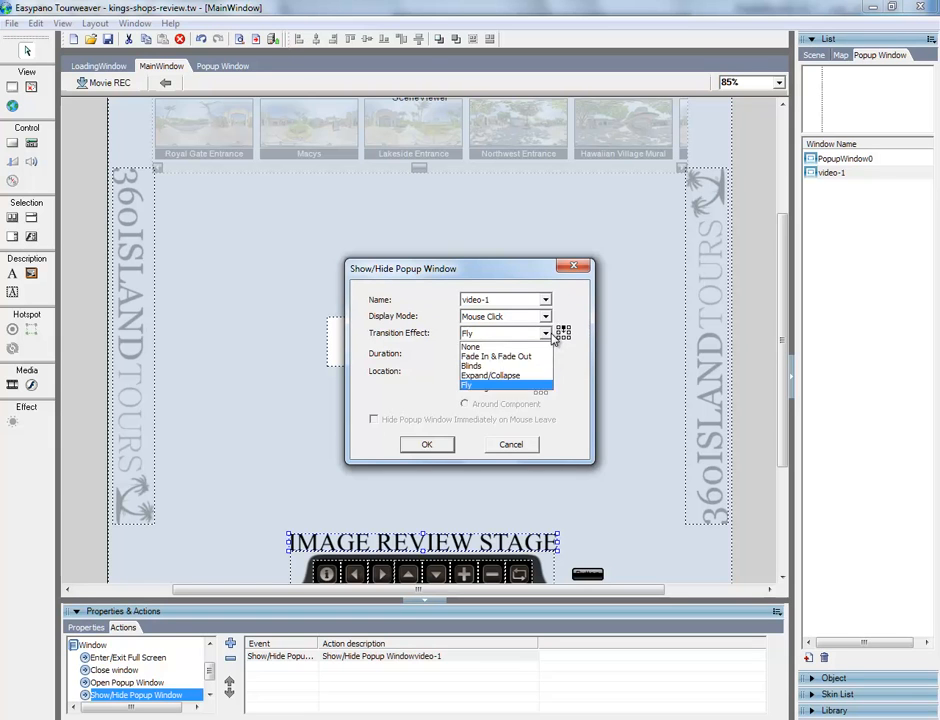
{"action": "left_click", "coordinate": [496, 356]}
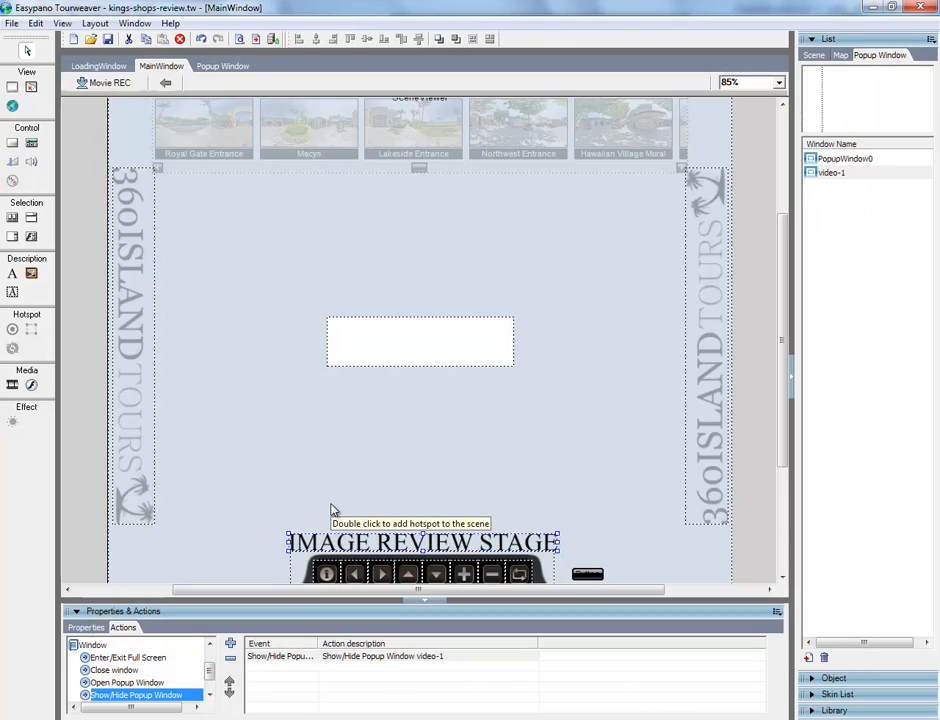
{"action": "mouse_move", "coordinate": [390, 521]}
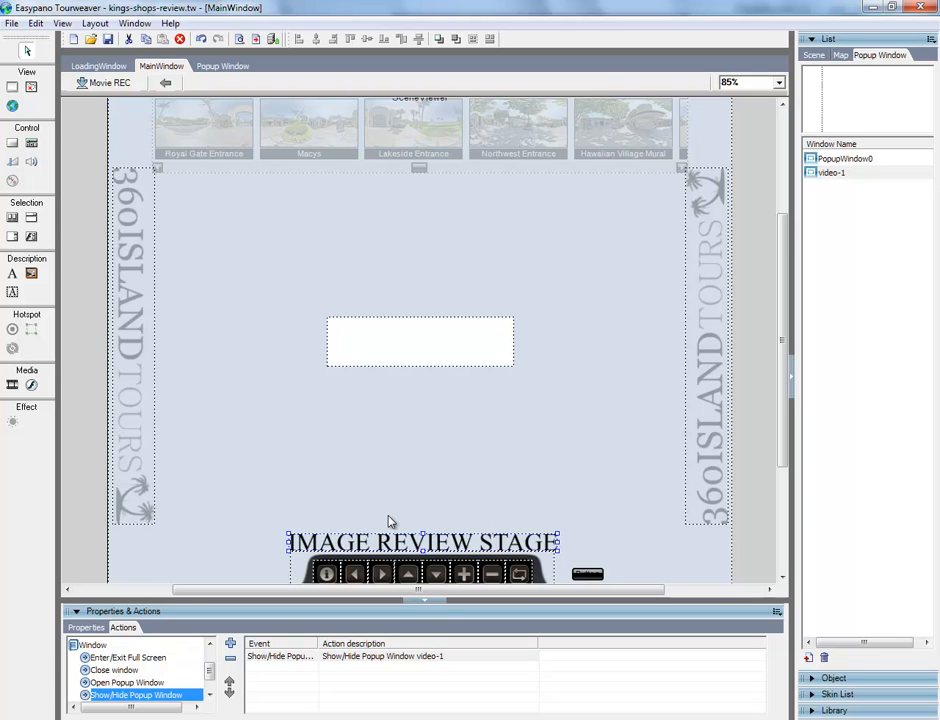